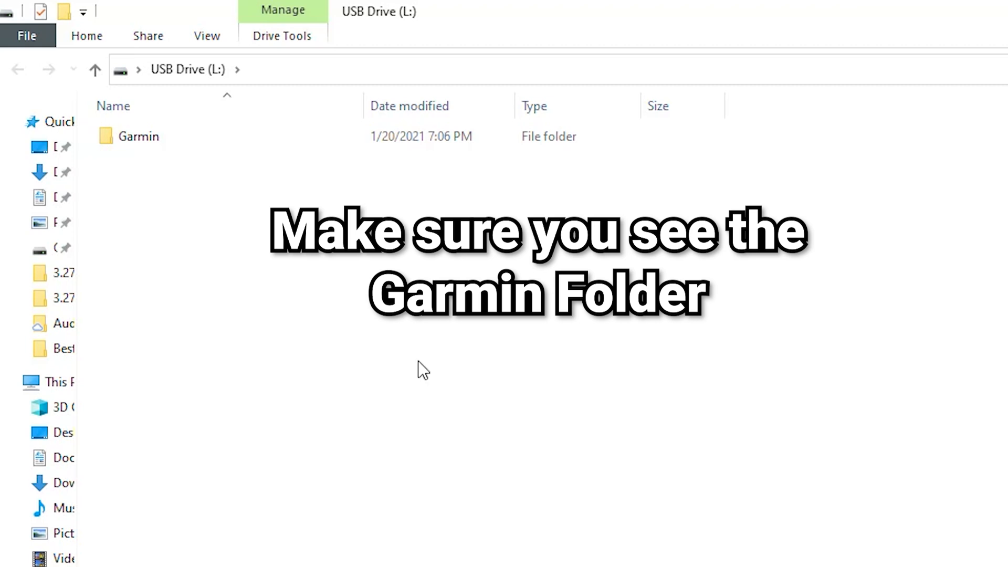
Step: Launch Garmin Express and install the required Express update, returning to the device list
double_click(138, 136)
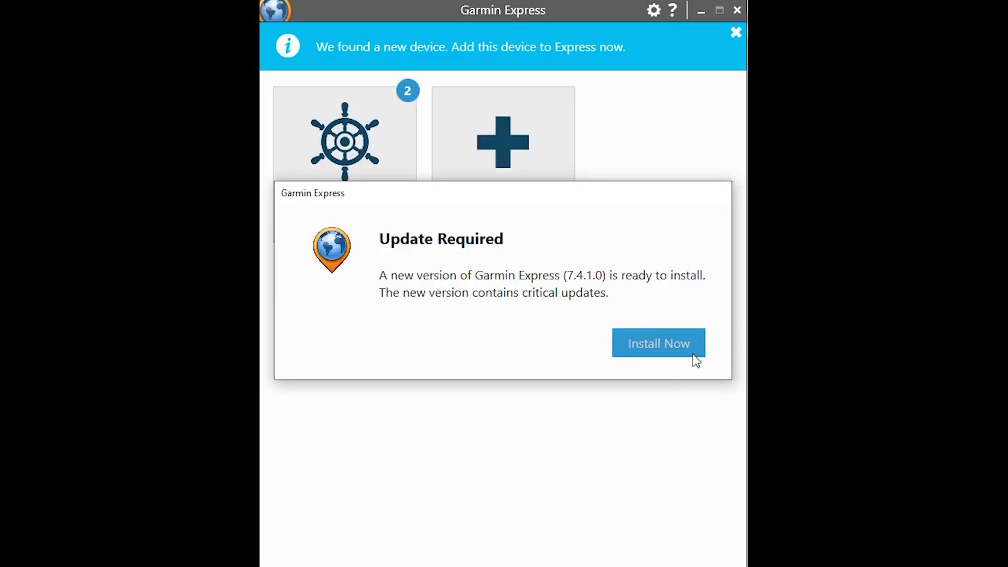
mouse_move(659, 348)
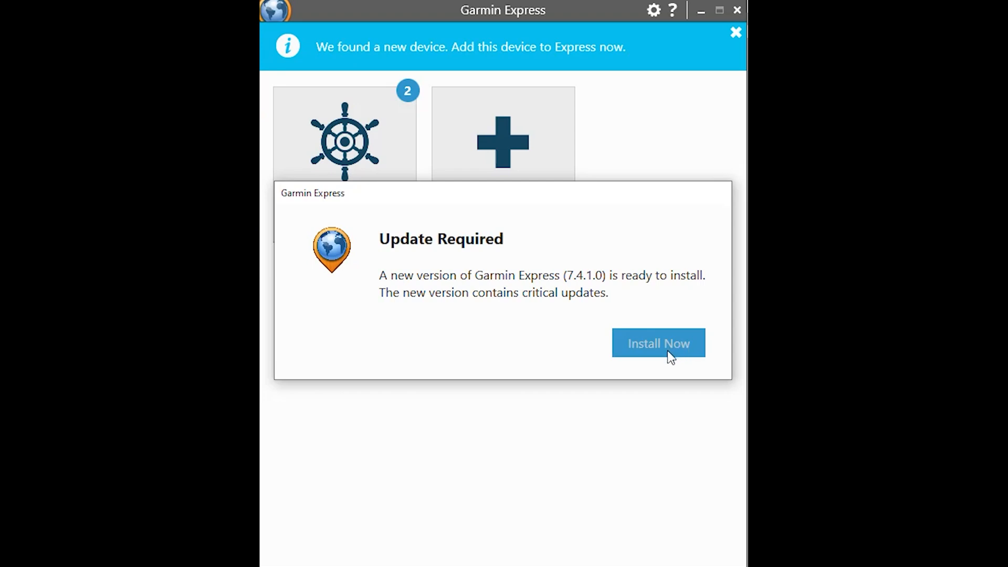
click(657, 342)
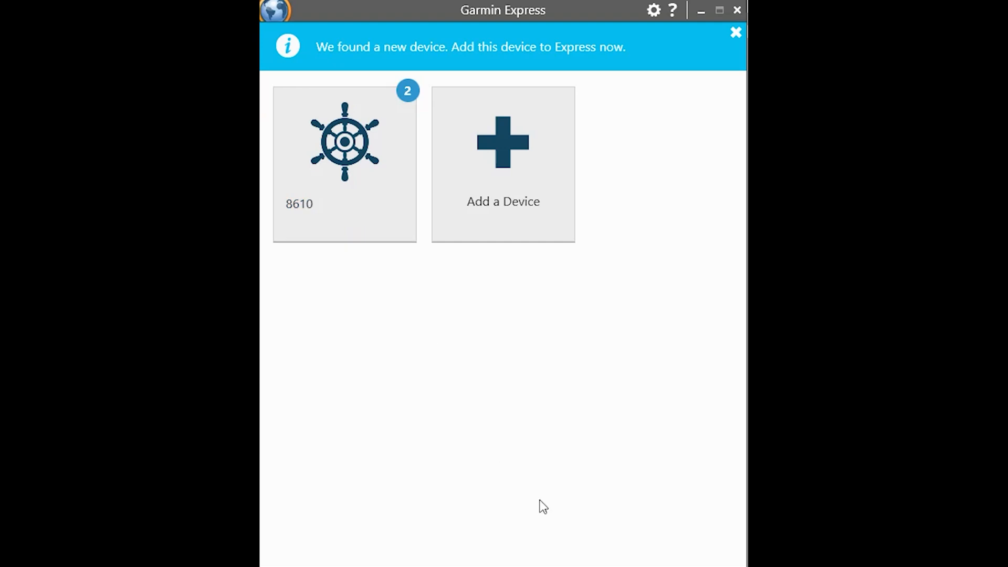
mouse_move(649, 509)
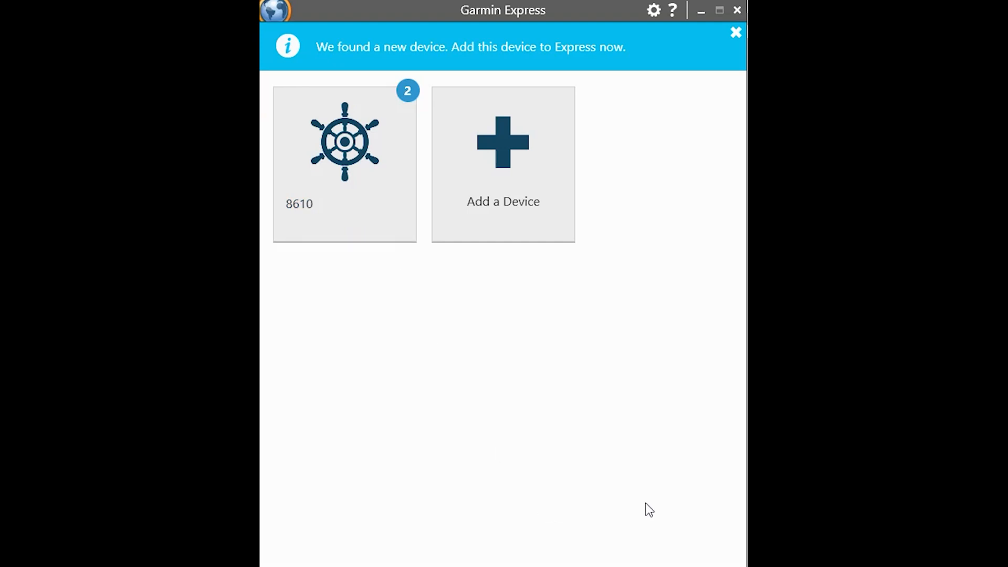
mouse_move(667, 507)
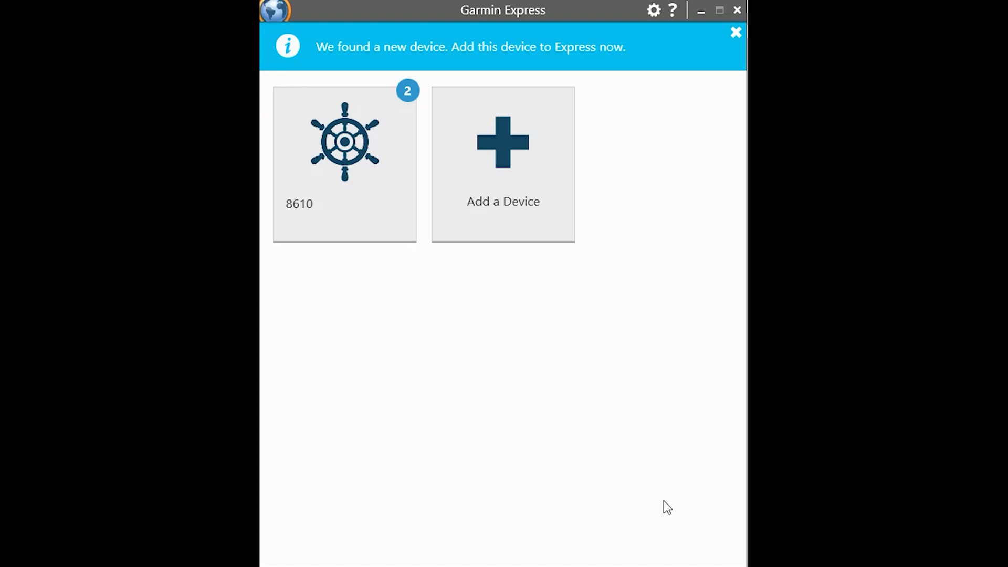
mouse_move(441, 344)
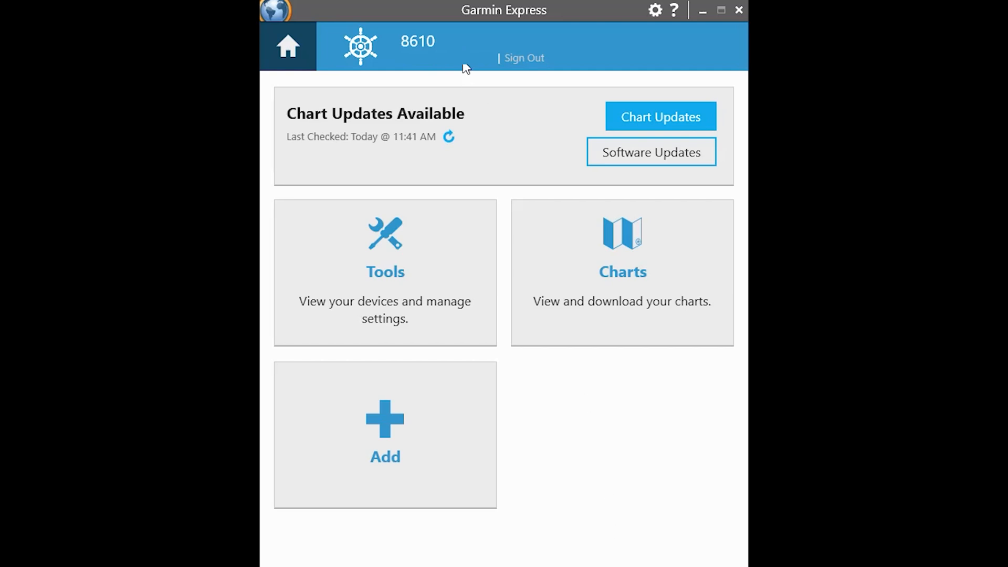
mouse_move(668, 492)
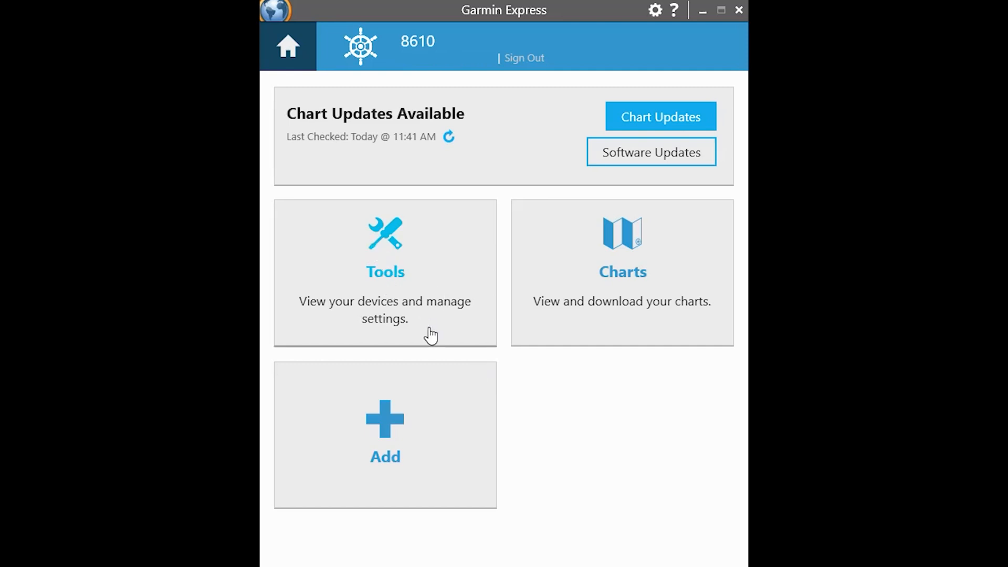
Step: View the registered GPSMAP 8610xsv and Panoptix LiveScope under Tools, then return to the 8610 dashboard
click(384, 272)
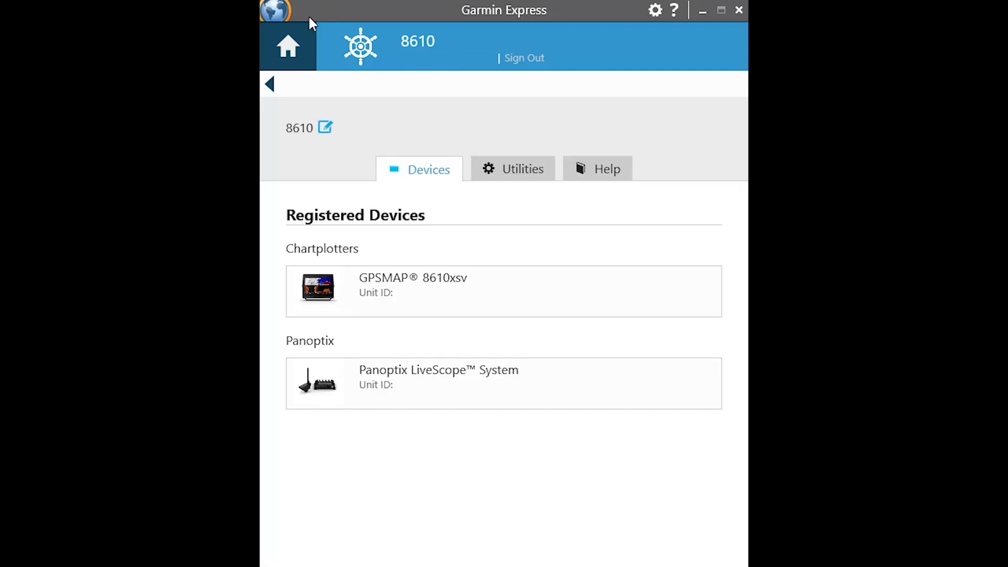
click(287, 45)
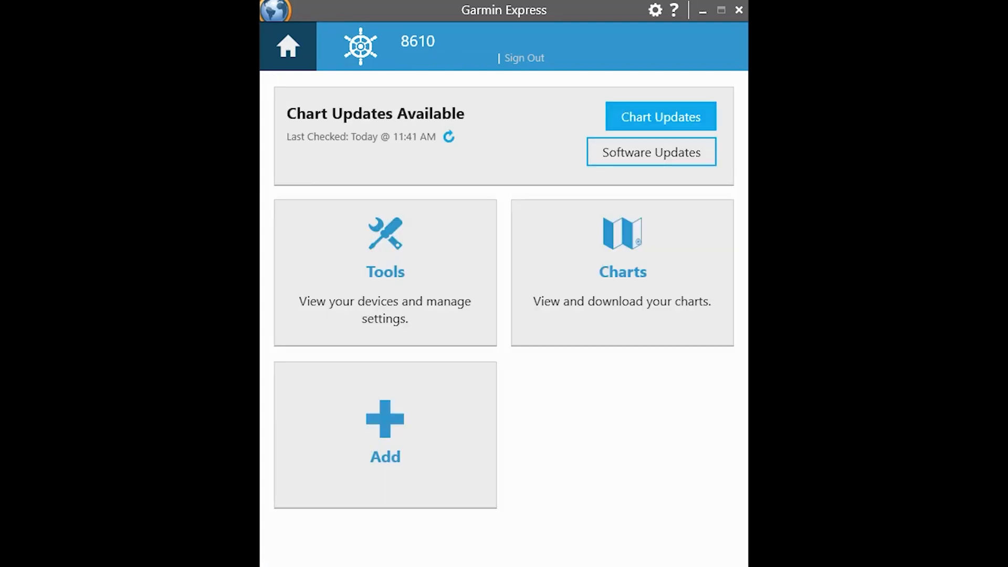
mouse_move(627, 385)
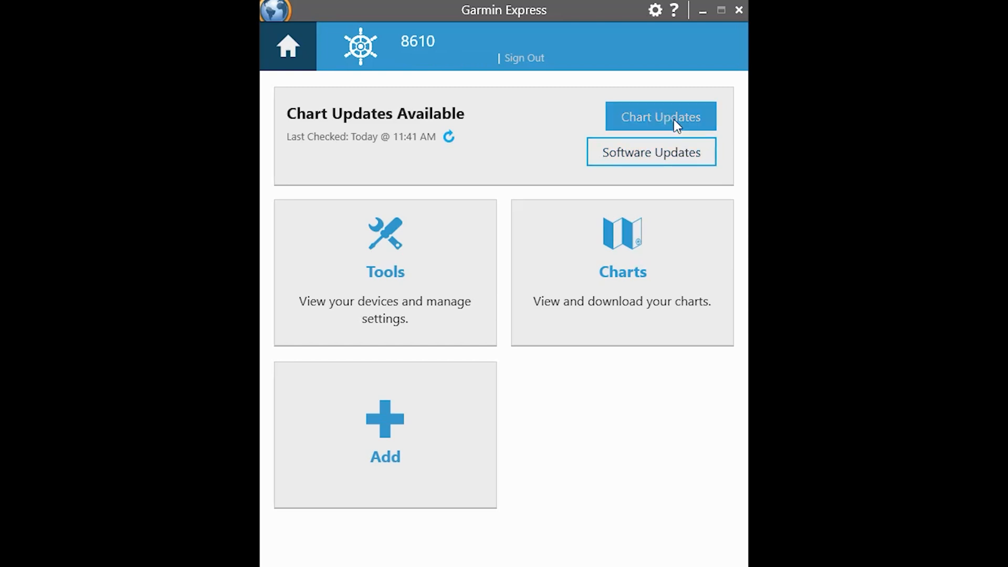
mouse_move(603, 491)
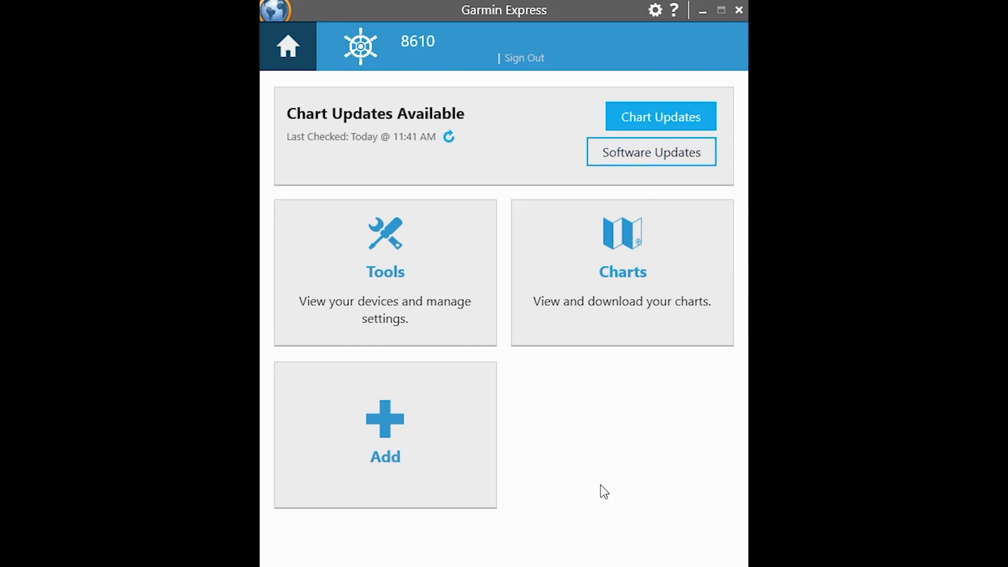
Step: Start the 8610 software update, pass the important notes and accept the license agreement
click(651, 151)
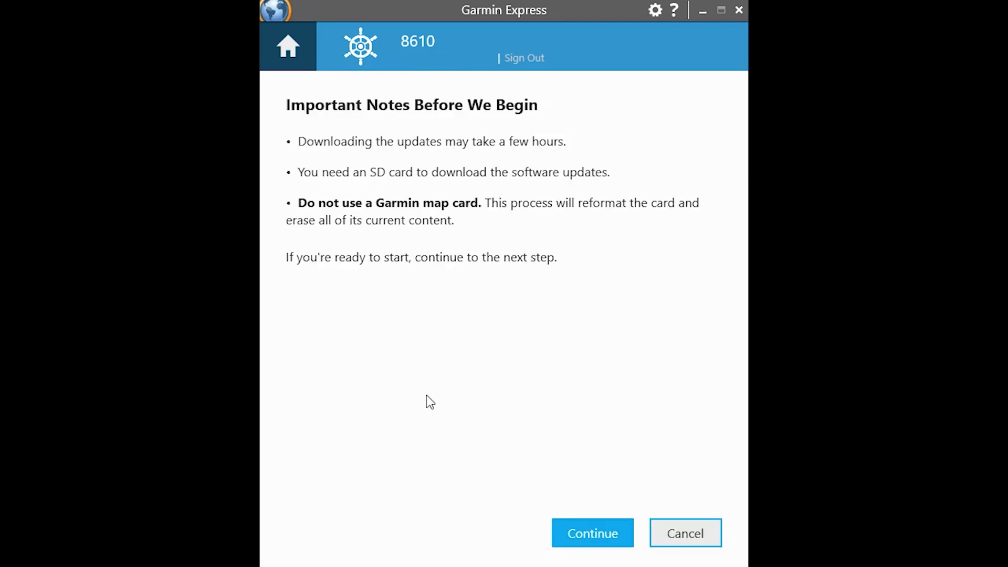
mouse_move(573, 446)
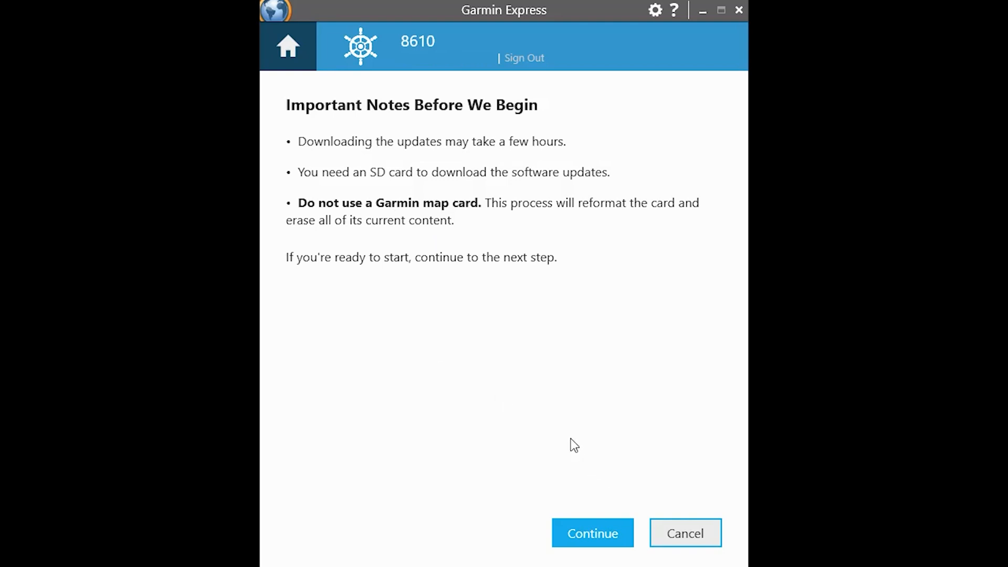
mouse_move(336, 199)
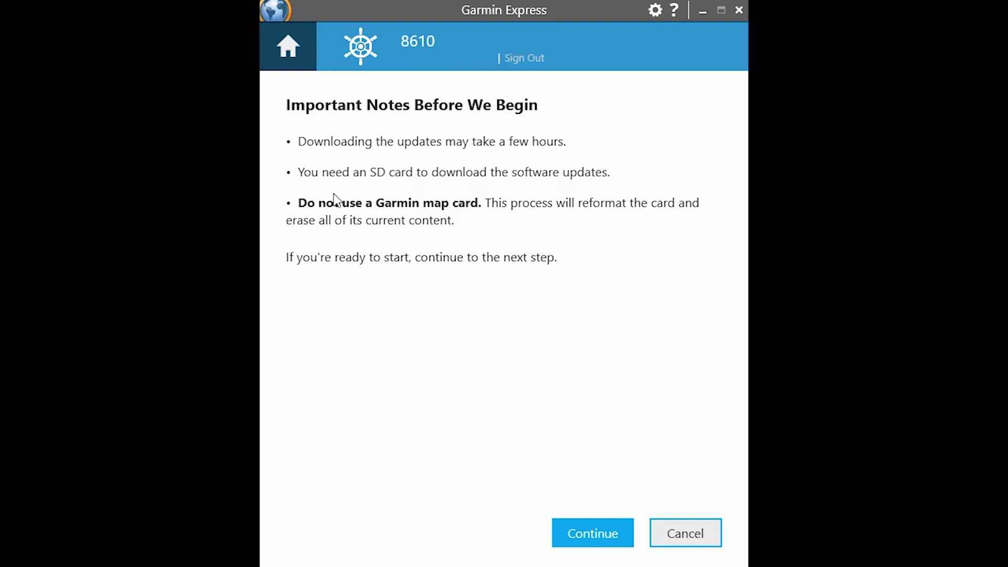
mouse_move(518, 225)
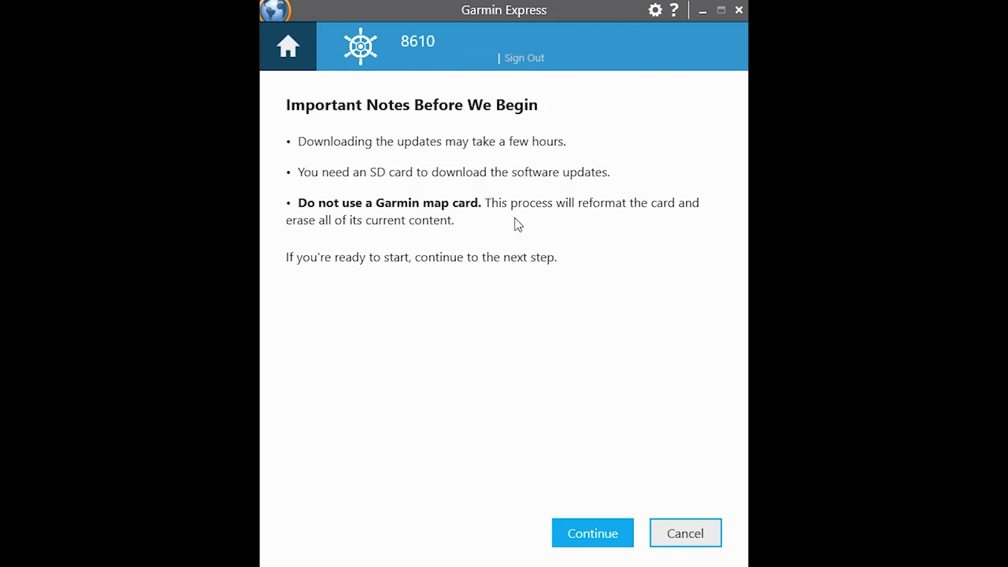
mouse_move(574, 255)
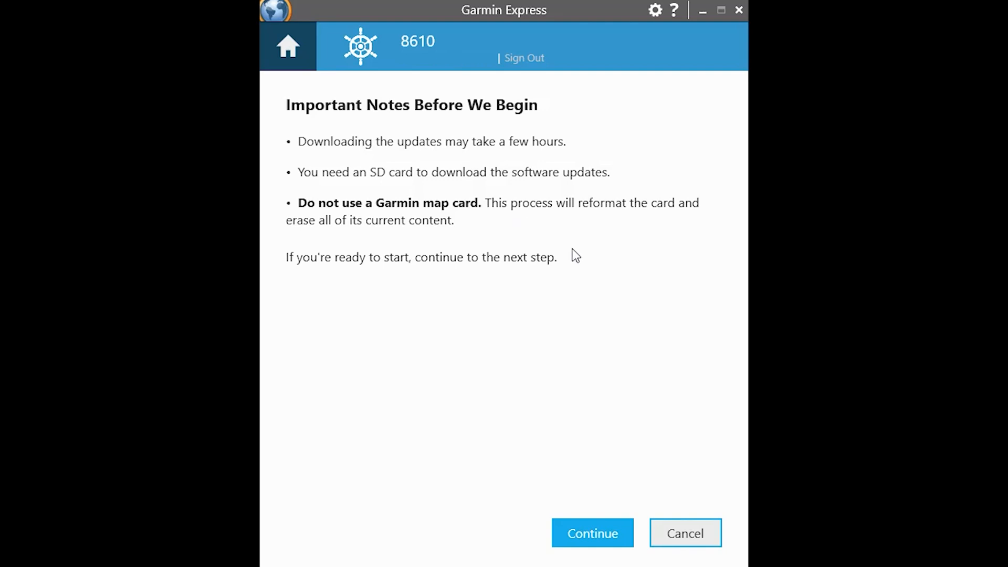
mouse_move(605, 313)
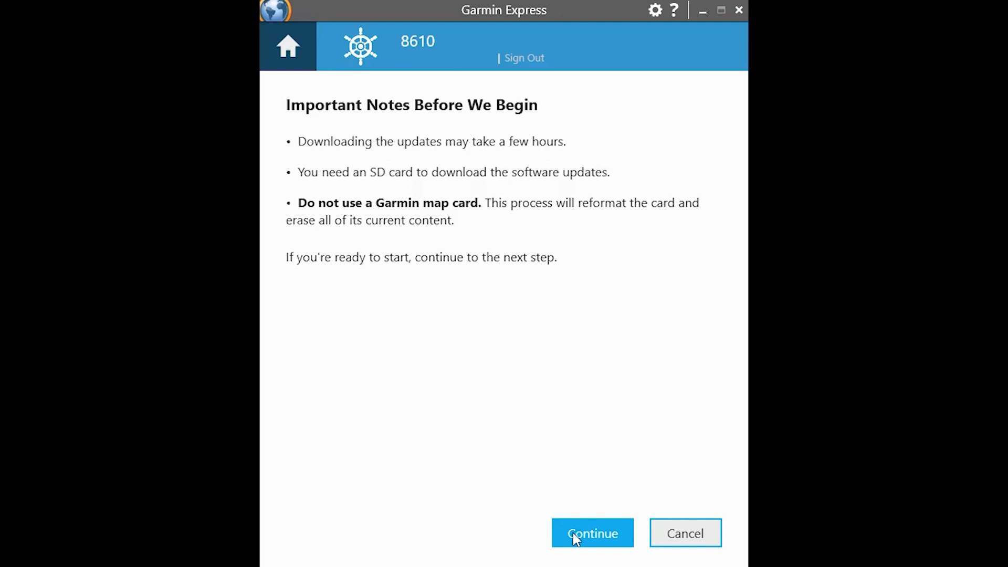
click(591, 534)
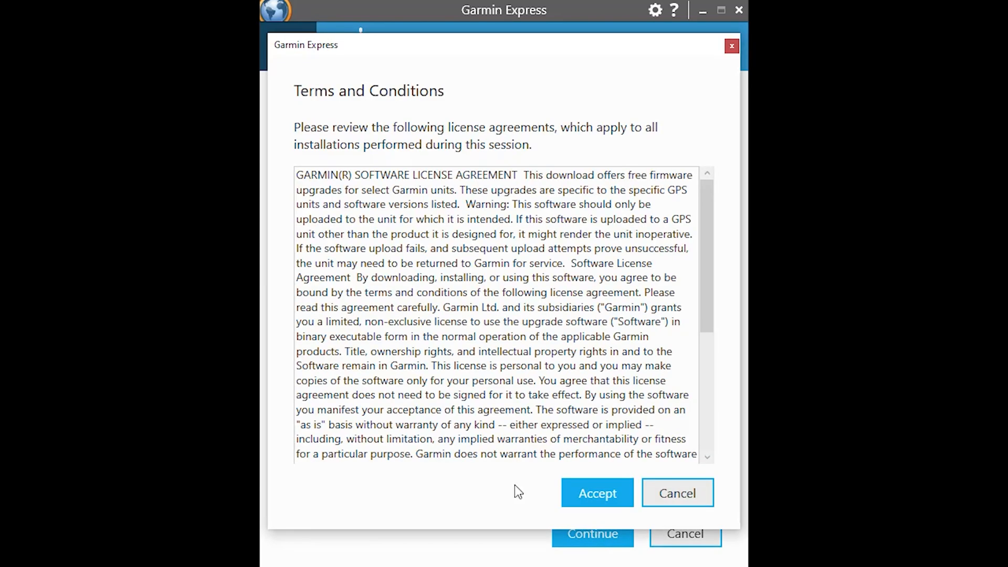
mouse_move(591, 481)
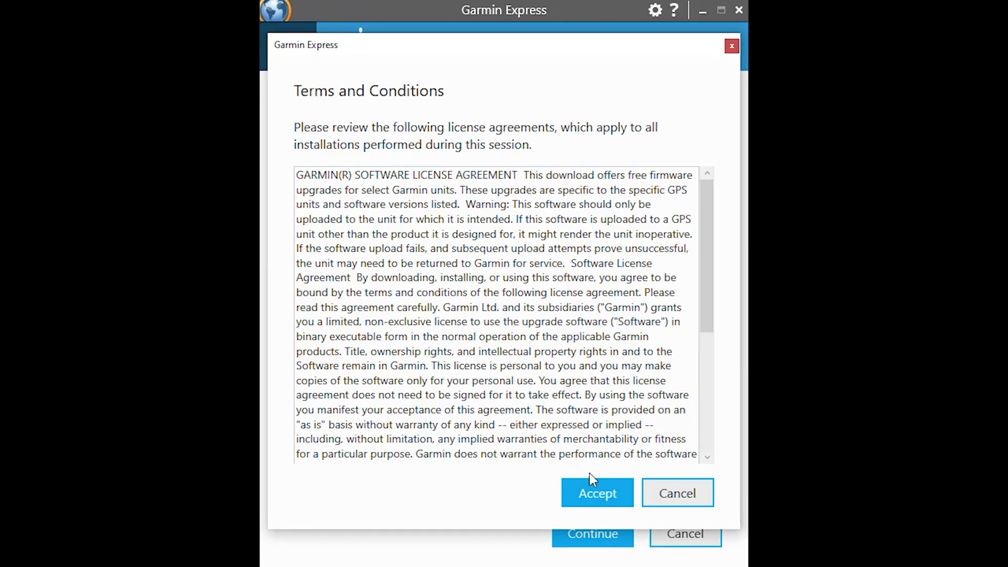
click(596, 494)
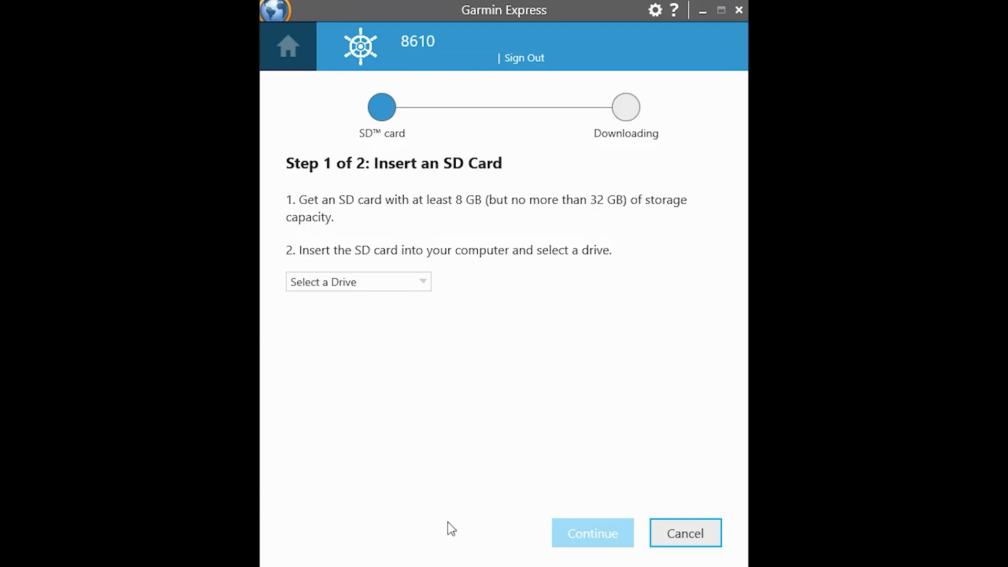
mouse_move(525, 296)
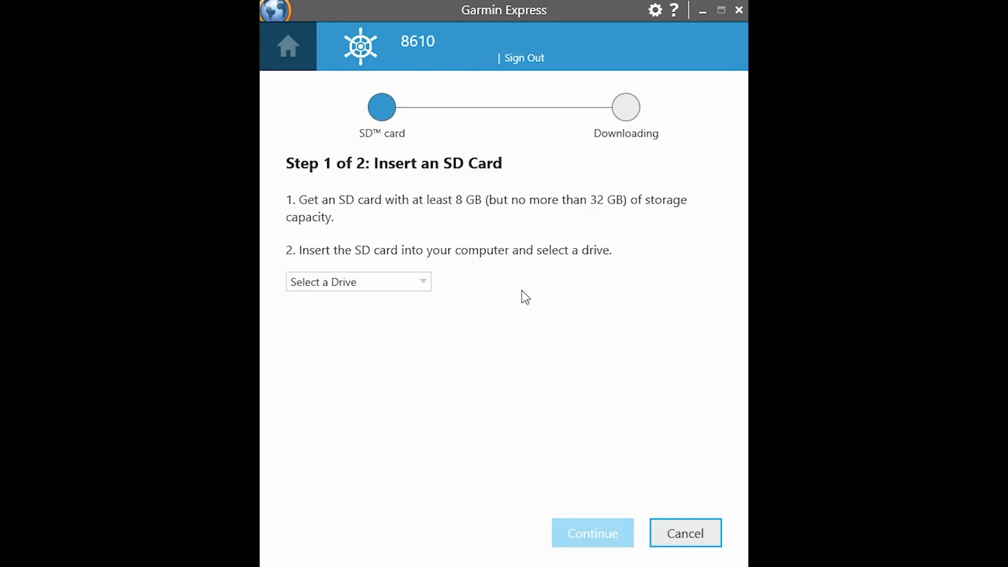
mouse_move(417, 198)
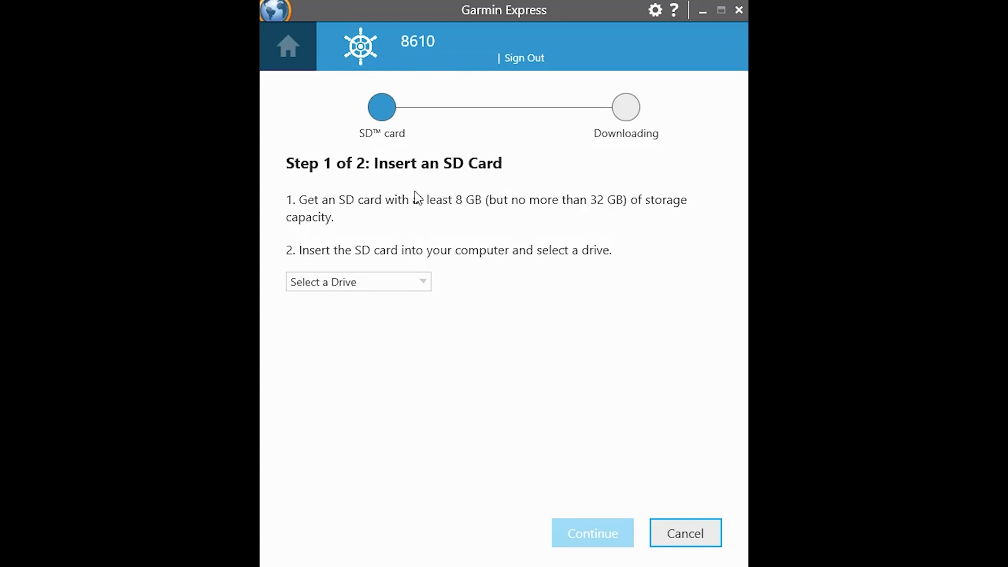
mouse_move(468, 207)
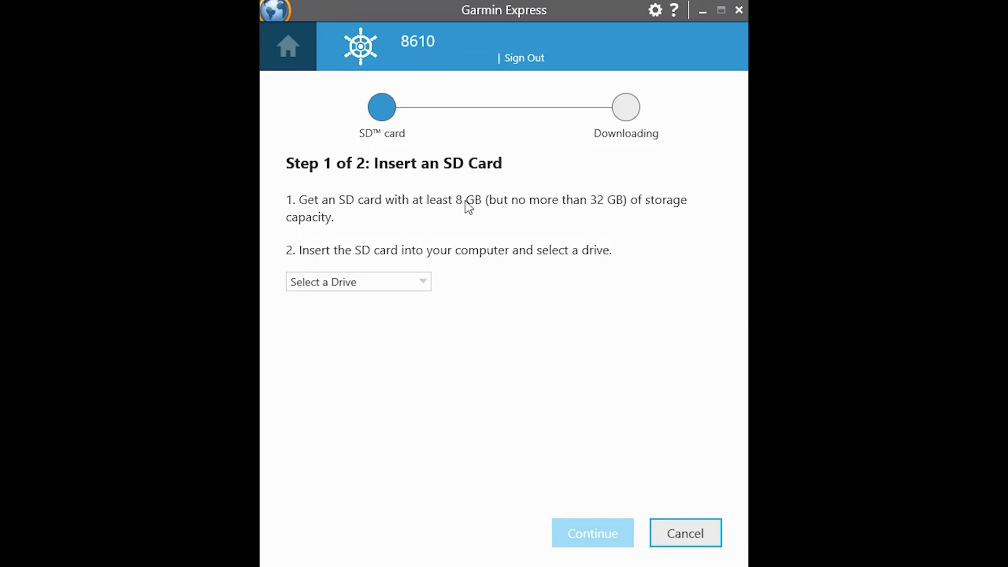
mouse_move(449, 211)
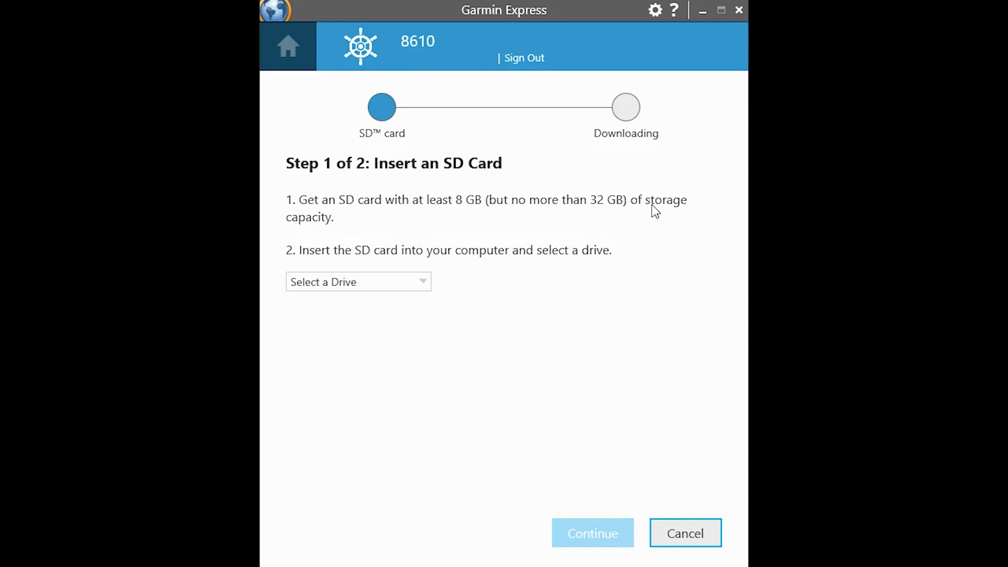
mouse_move(602, 210)
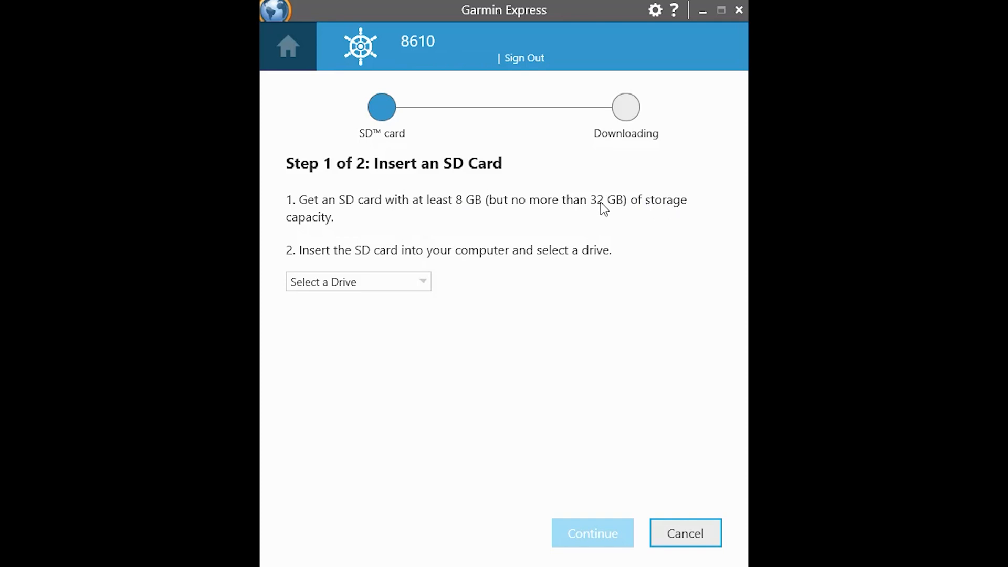
mouse_move(611, 218)
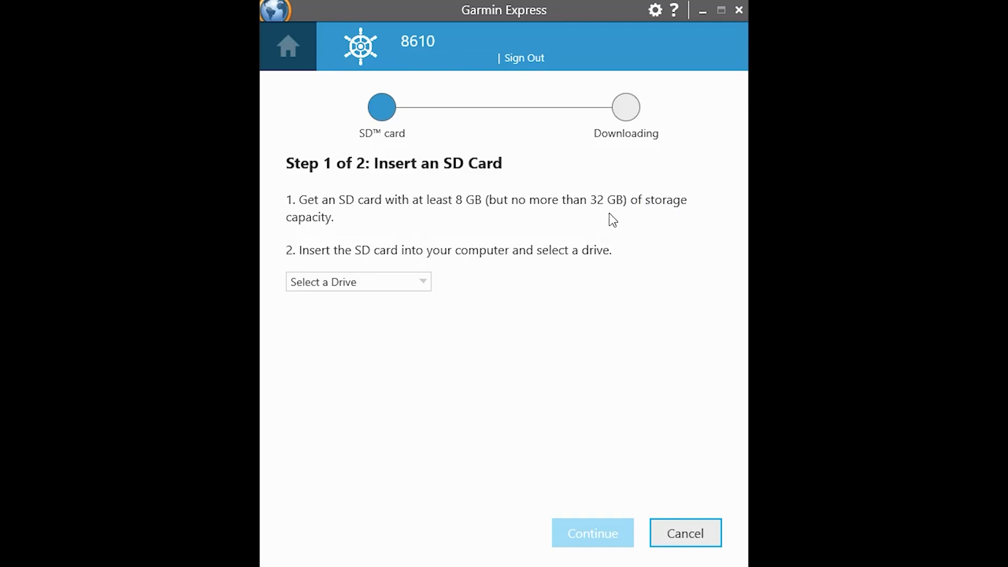
mouse_move(609, 211)
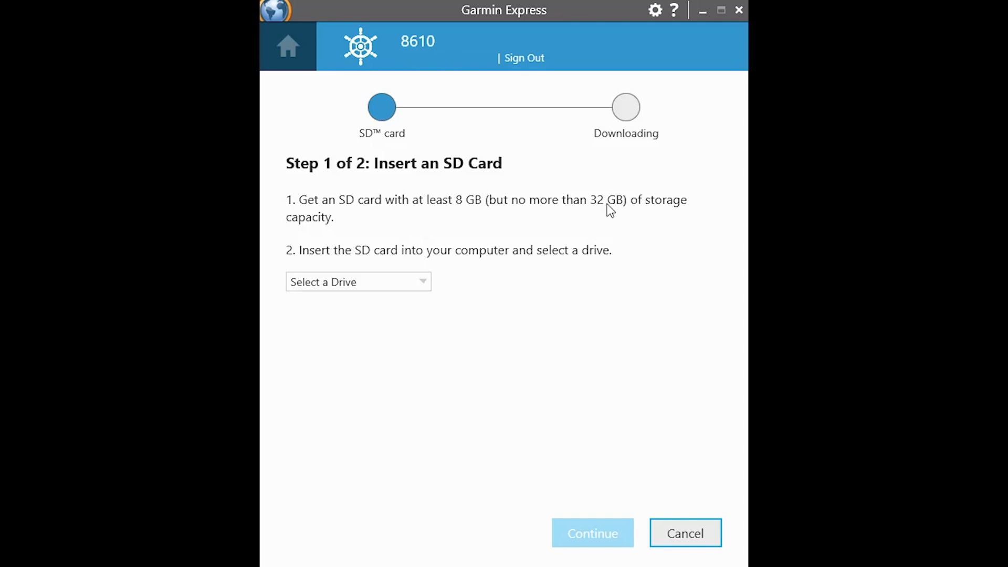
mouse_move(334, 276)
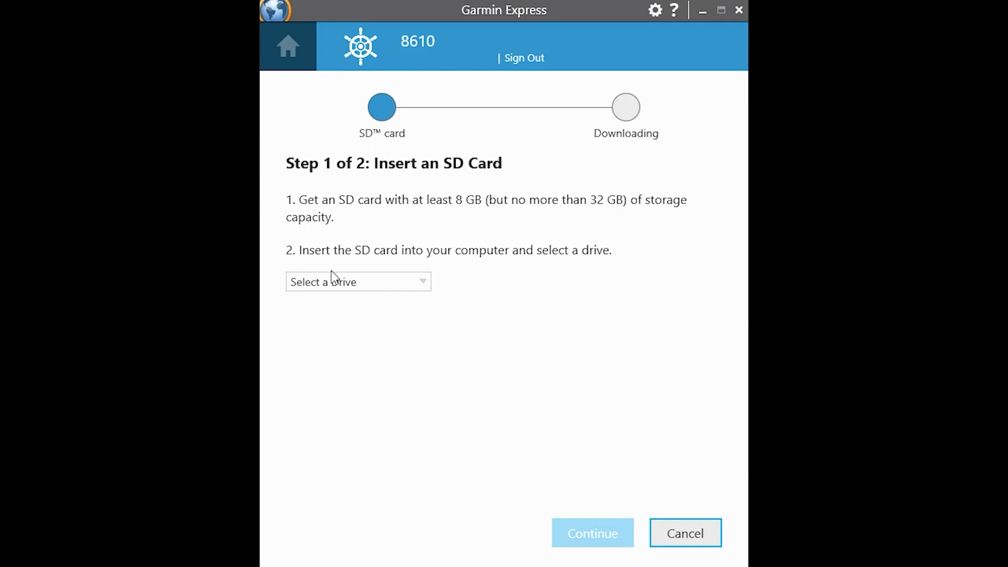
Step: Select drive L:\ as the SD card for the update
click(359, 281)
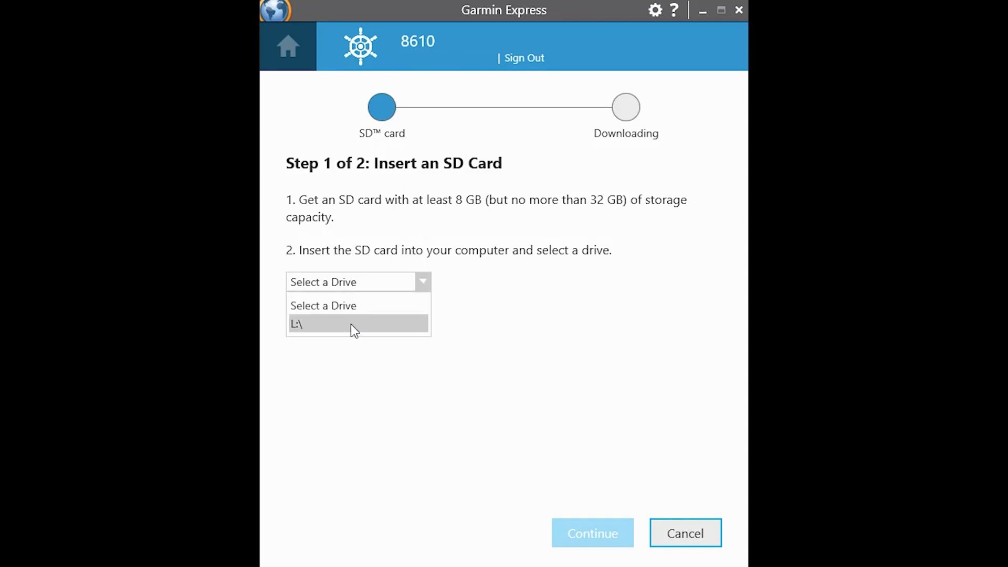
click(297, 323)
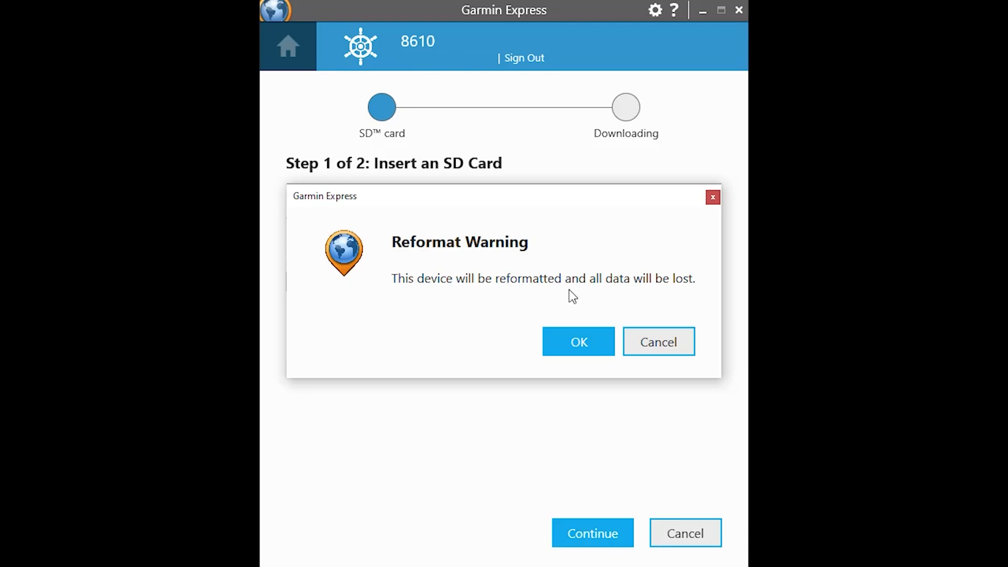
mouse_move(499, 366)
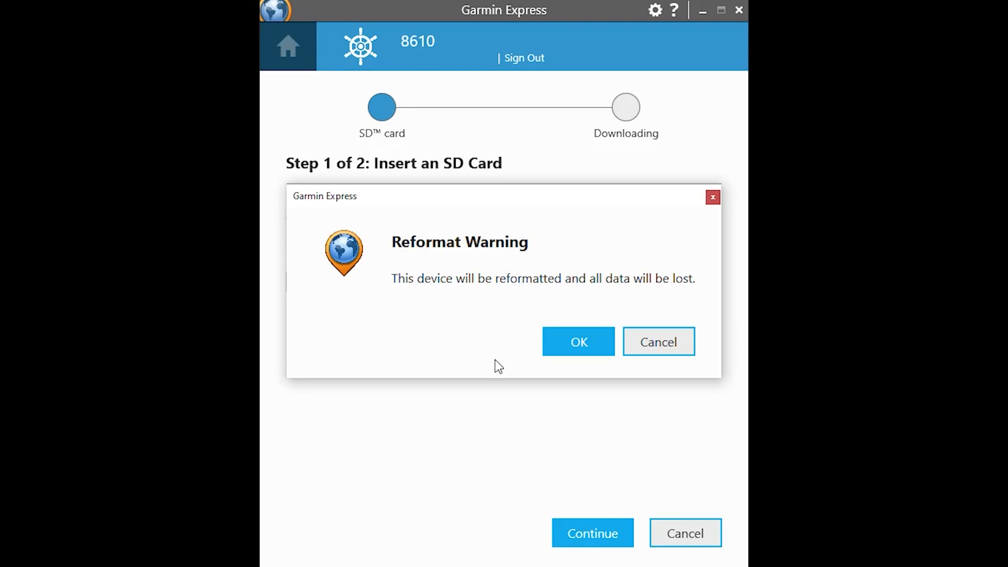
mouse_move(491, 365)
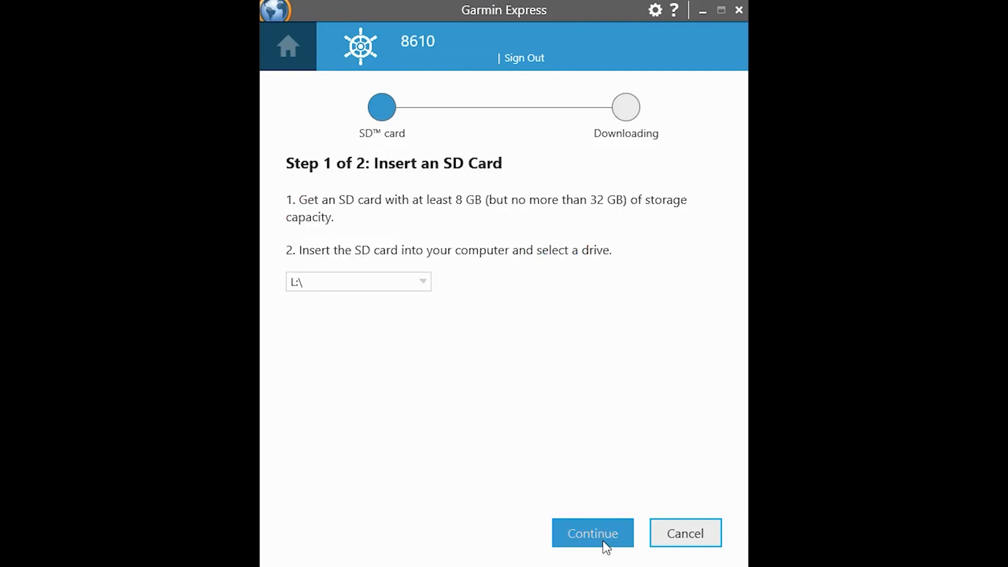
Step: Download the software update onto the card and dismiss the installation instructions
click(592, 534)
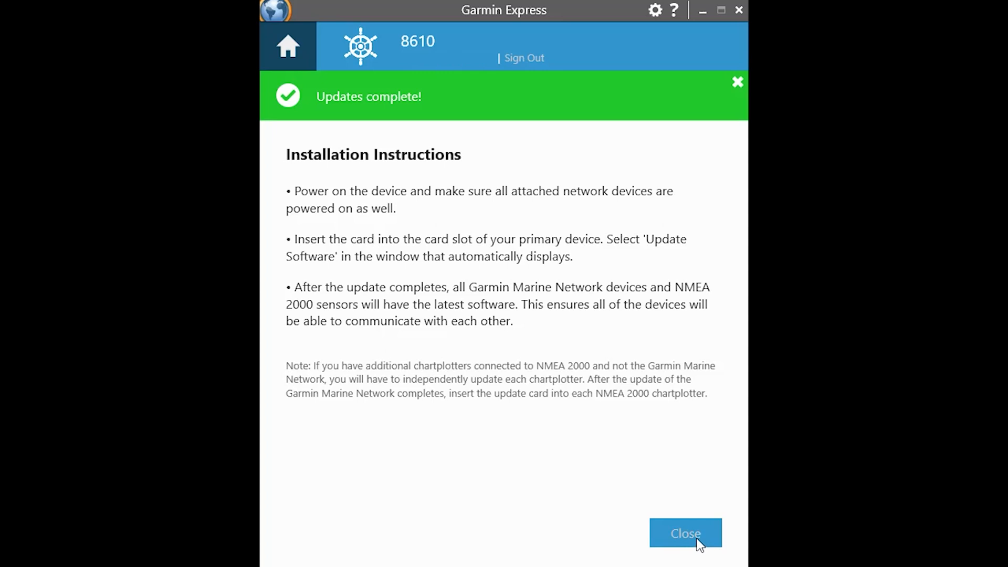
click(686, 534)
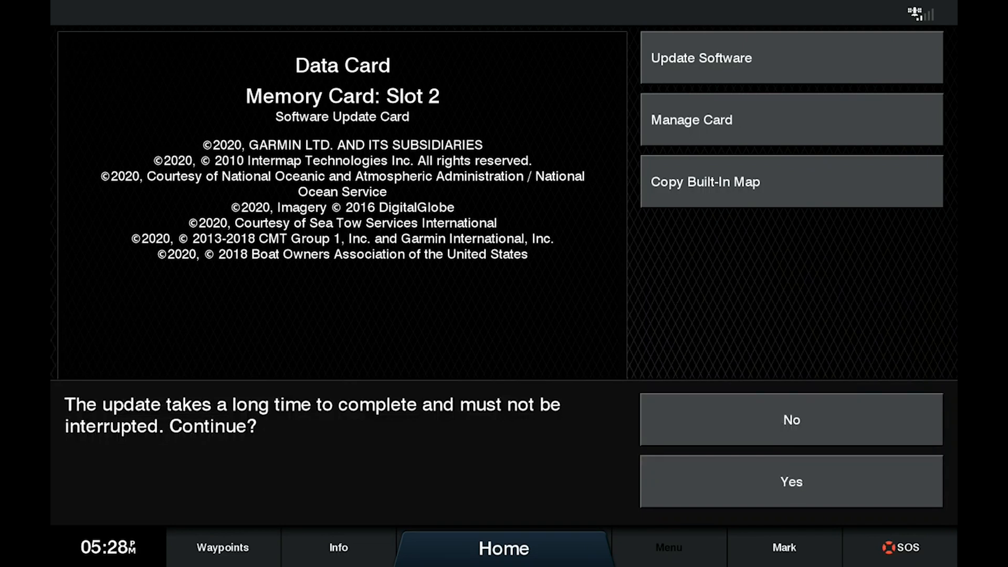
Step: Confirm the software update on the chartplotter and restart the unit once it reaches 100%
click(791, 482)
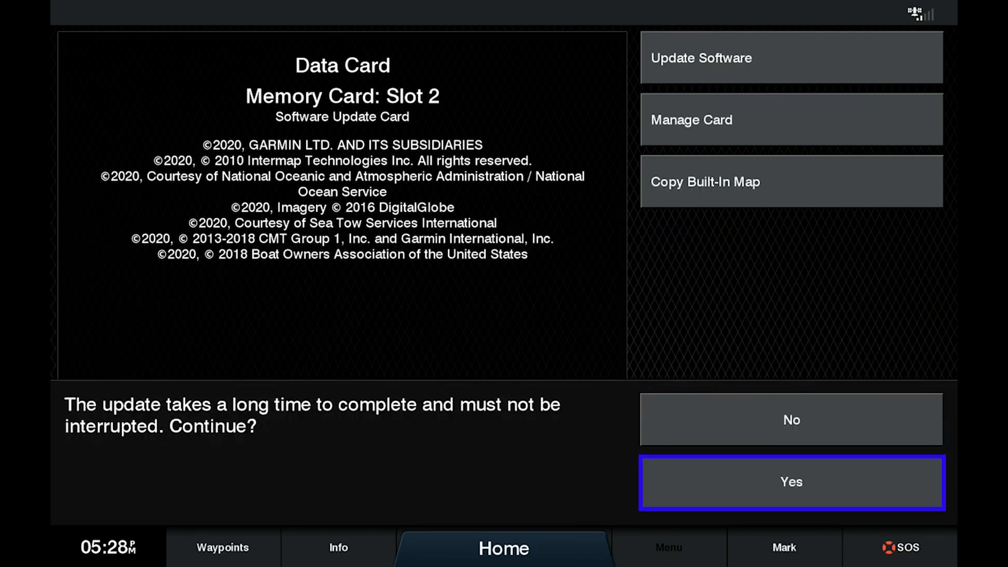
click(791, 482)
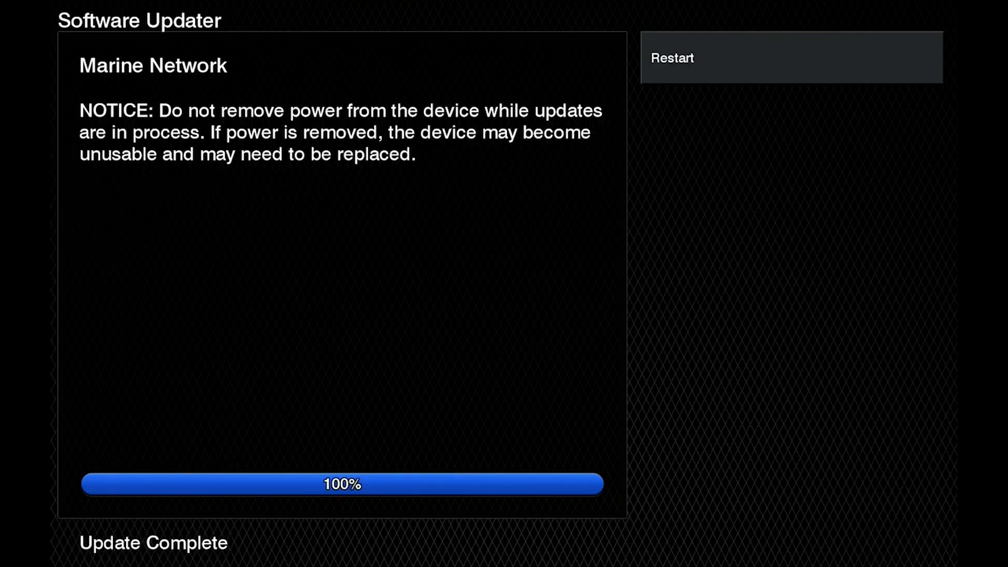
click(671, 57)
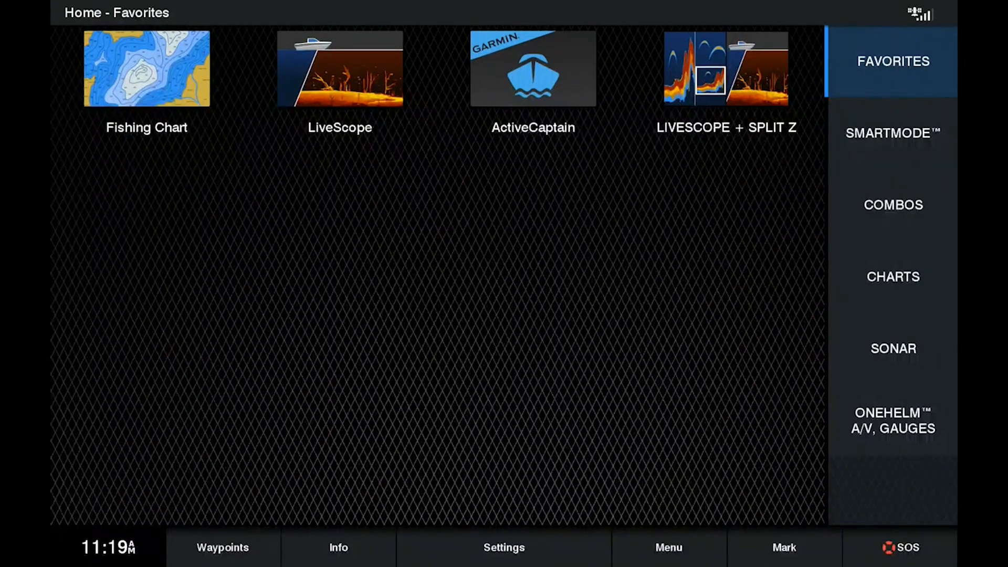
Step: Navigate Settings > System > System Information to show software version 23.00 on the 8610xsv
click(503, 547)
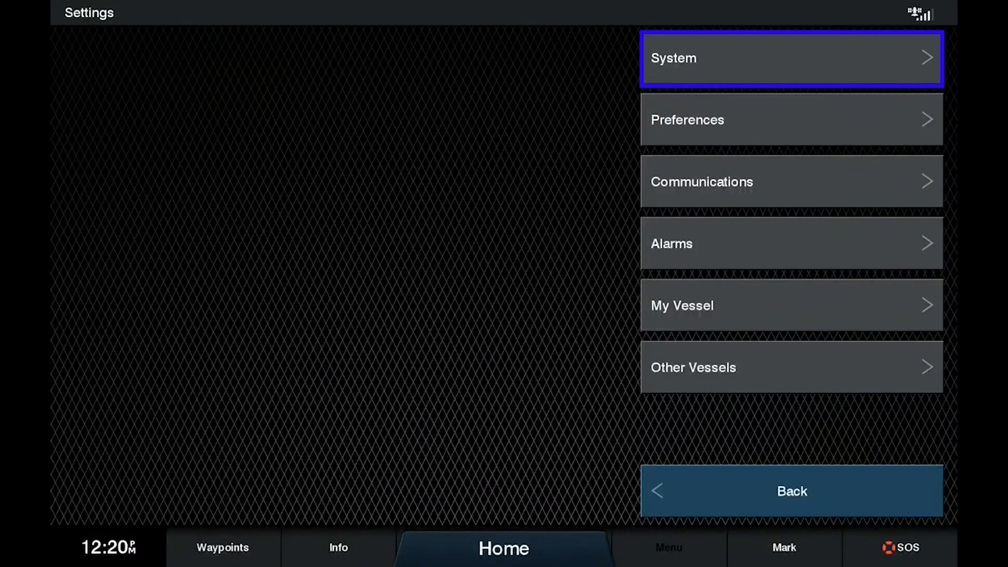
click(791, 58)
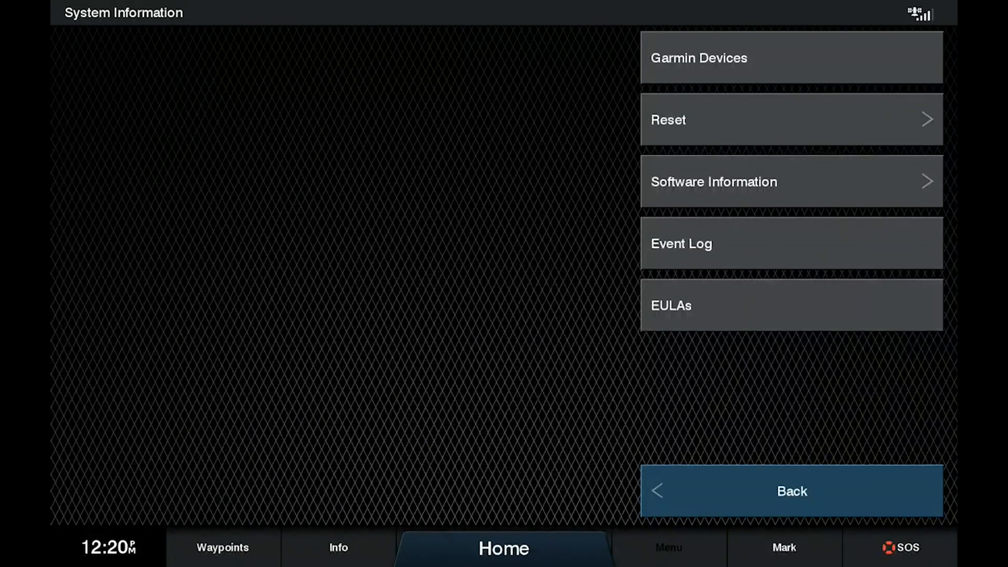
click(713, 182)
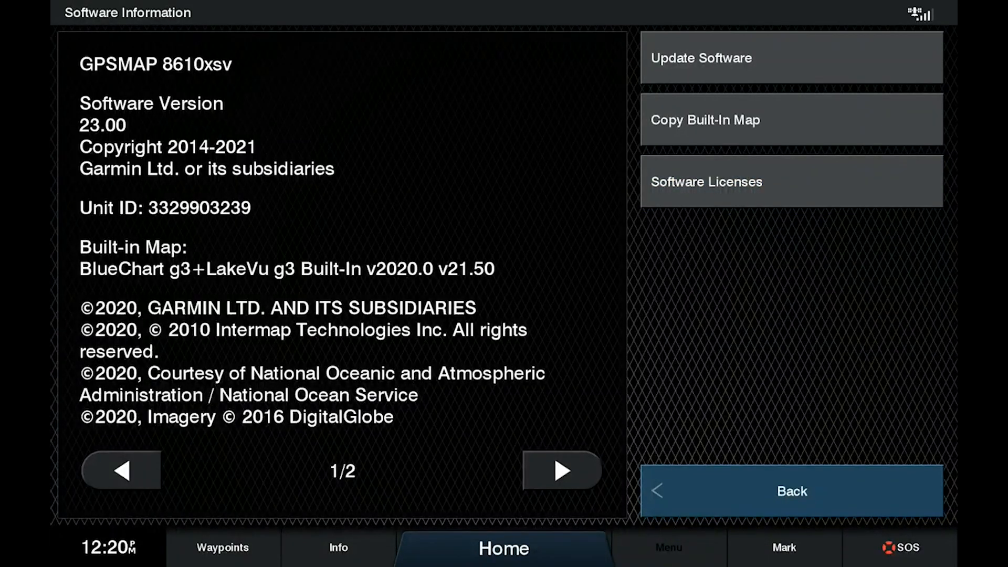
click(154, 114)
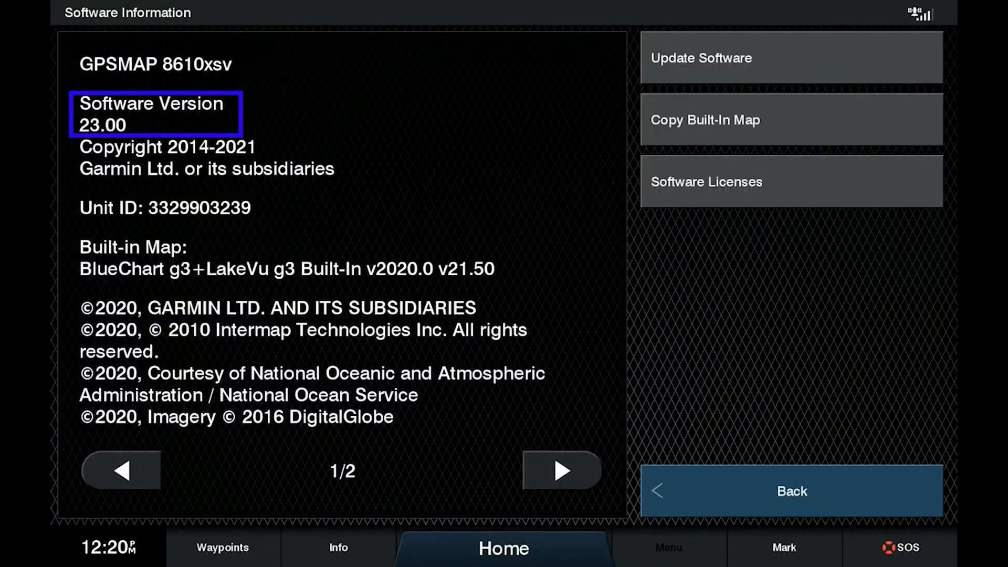